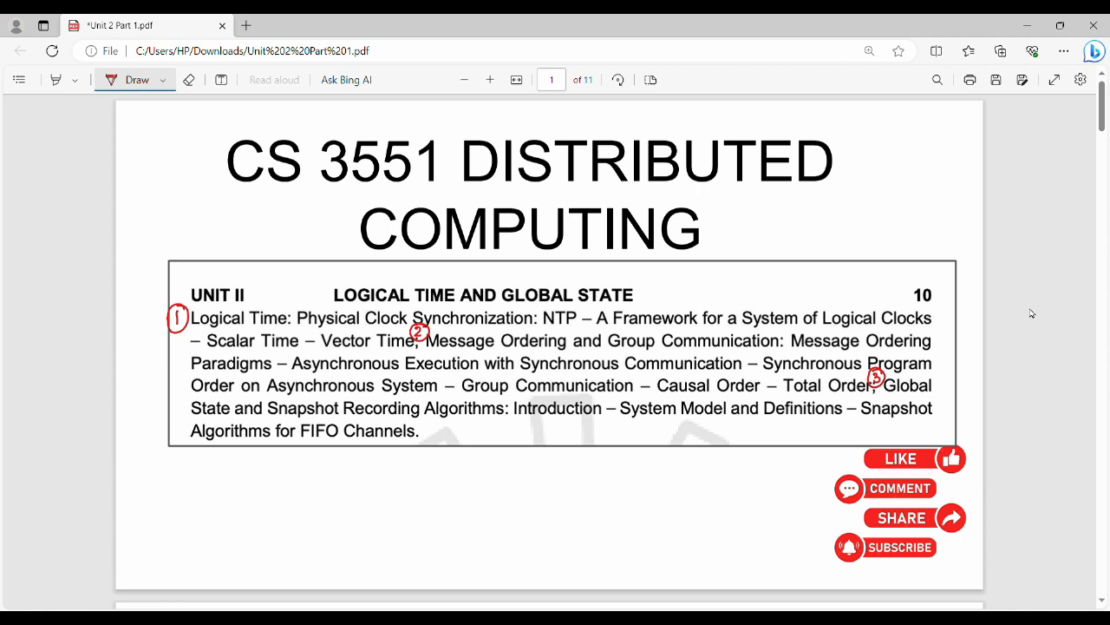
pyautogui.moveTo(1011, 320)
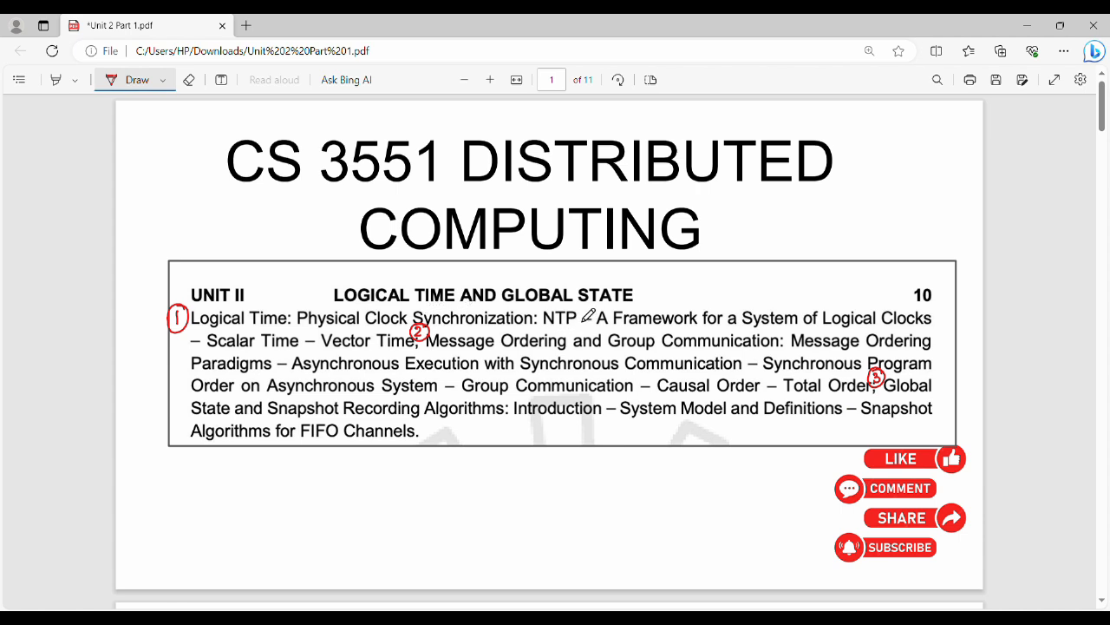
pyautogui.moveTo(635, 310)
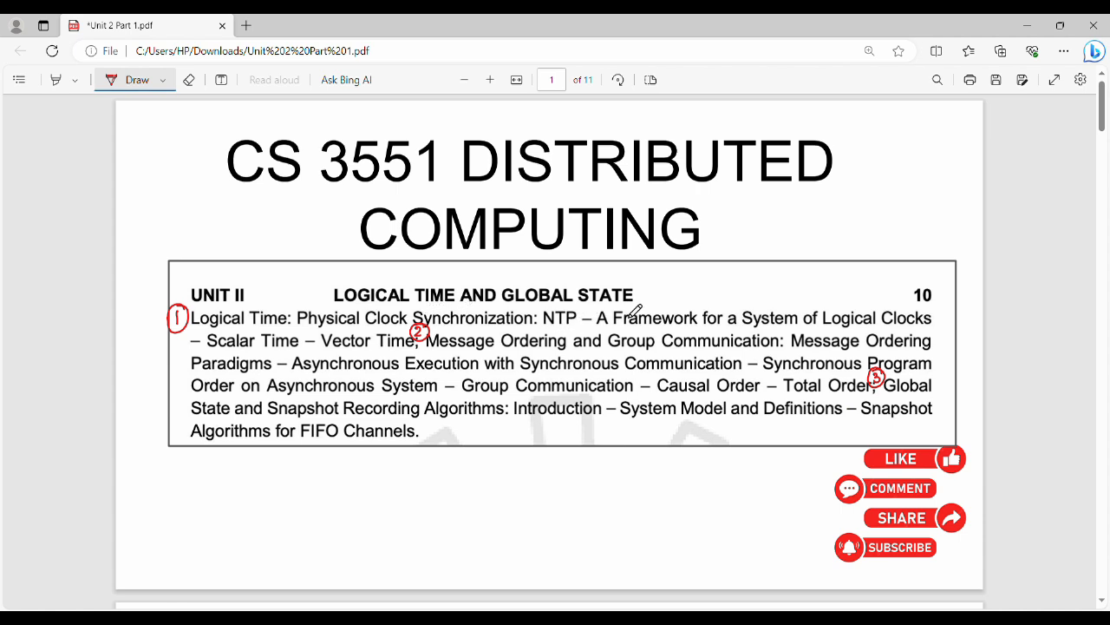
pyautogui.moveTo(437, 373)
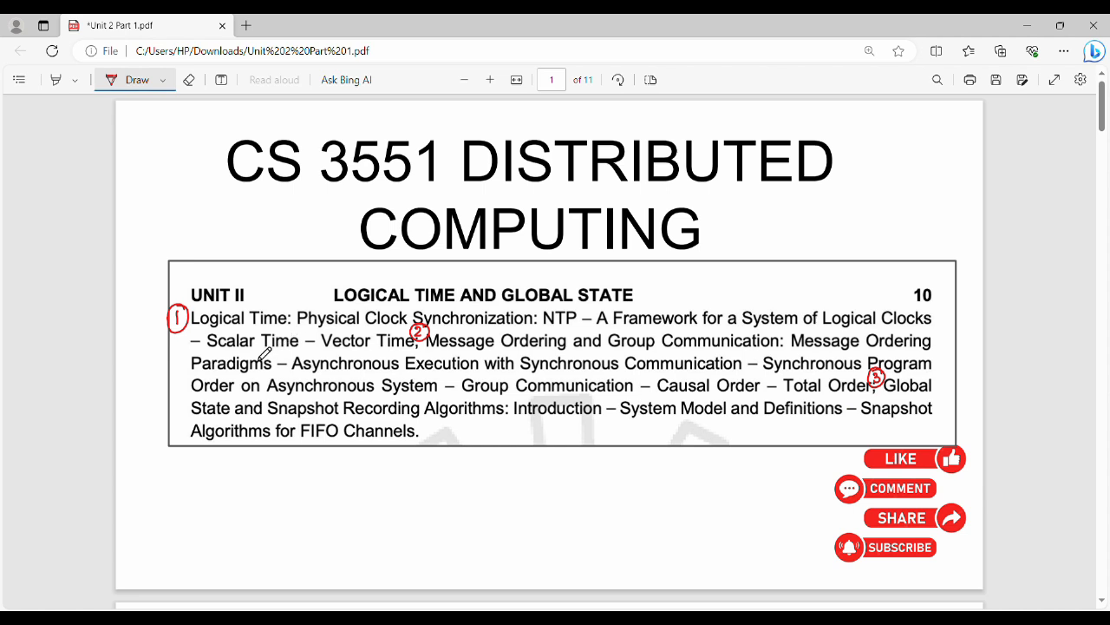
pyautogui.moveTo(408, 350)
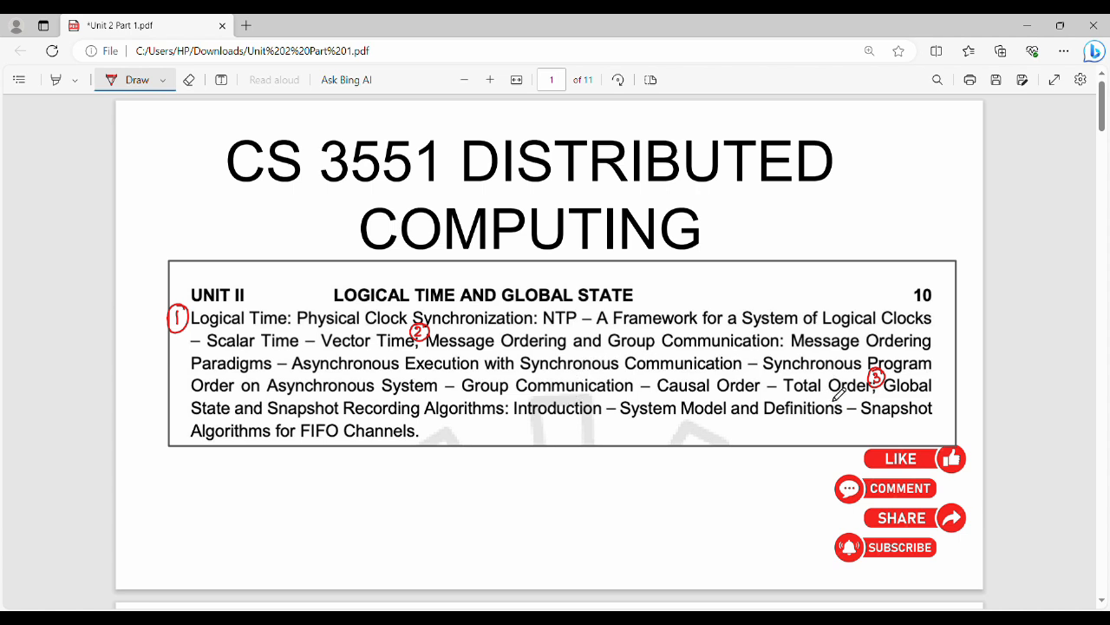
pyautogui.moveTo(923, 403)
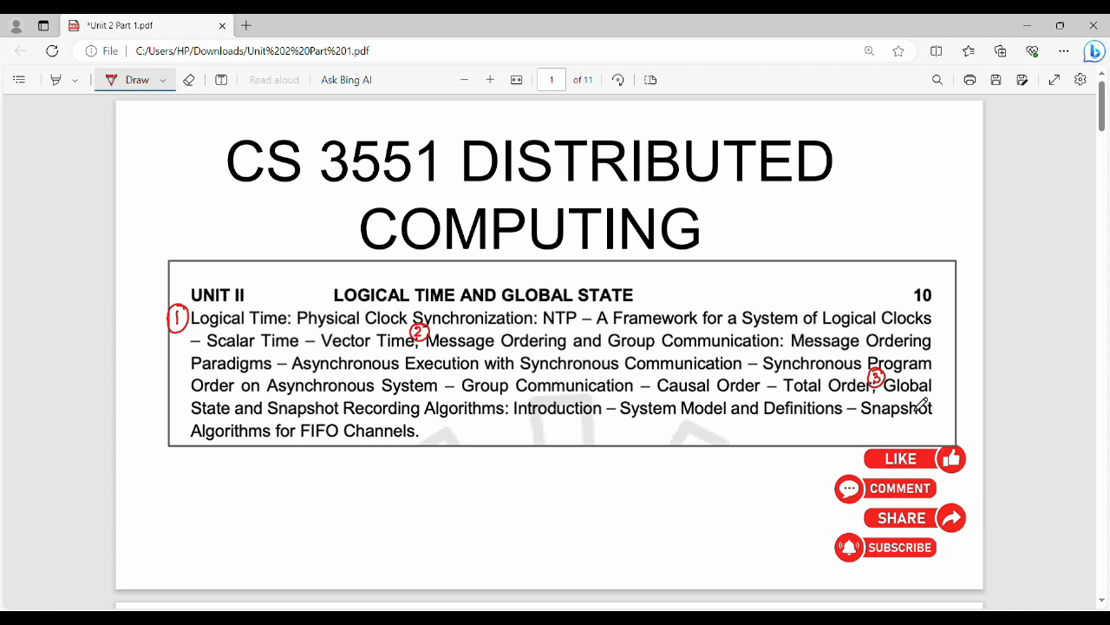
pyautogui.moveTo(923, 403)
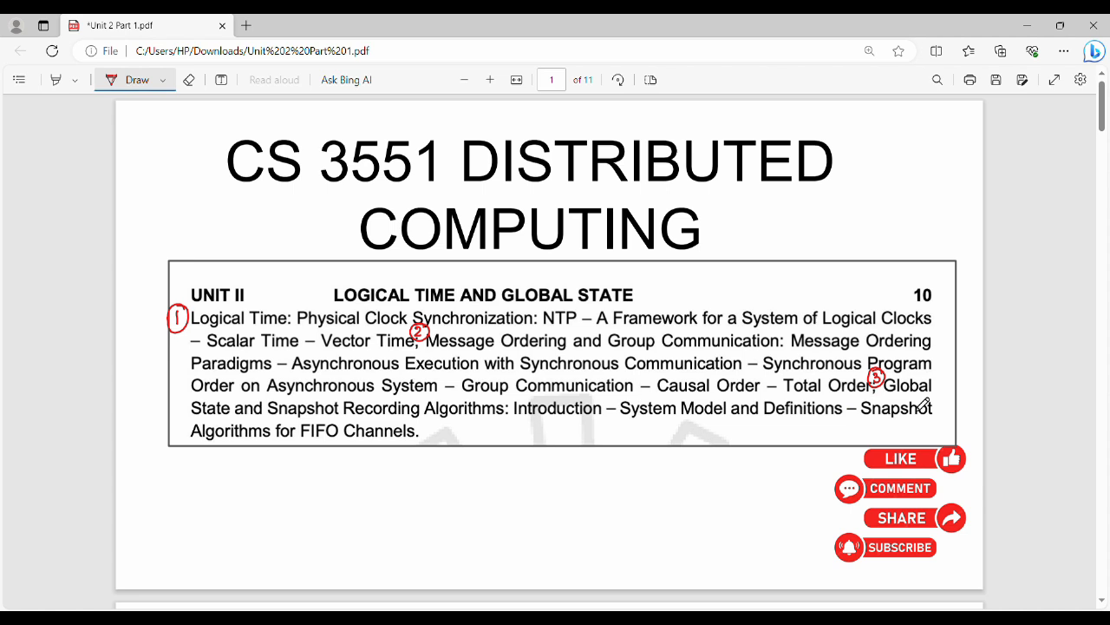
pyautogui.moveTo(923, 403)
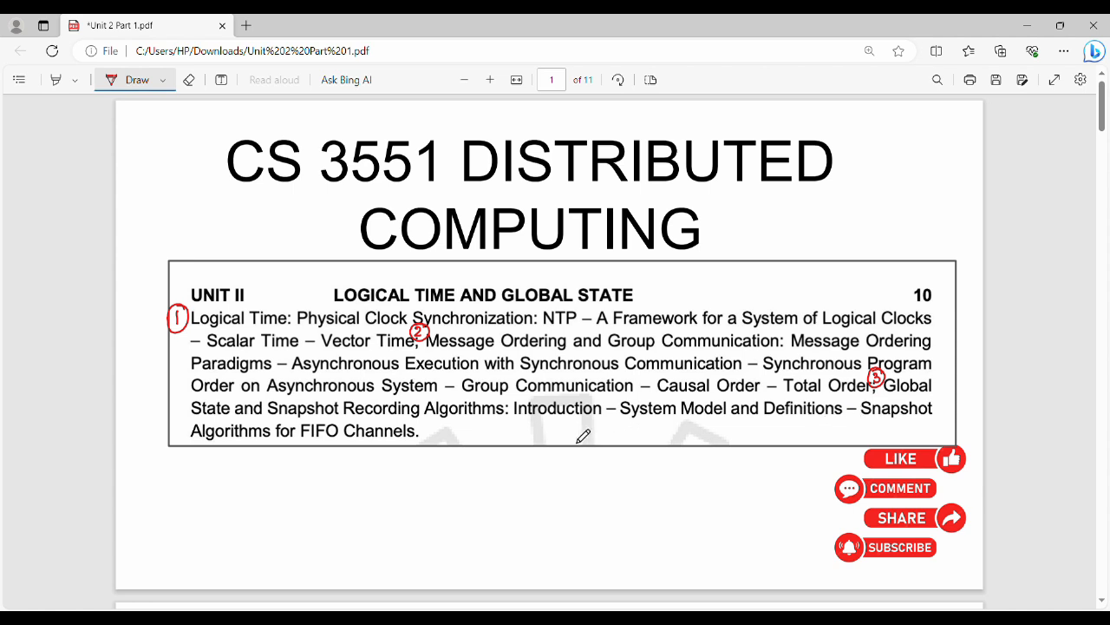
pyautogui.moveTo(583, 434)
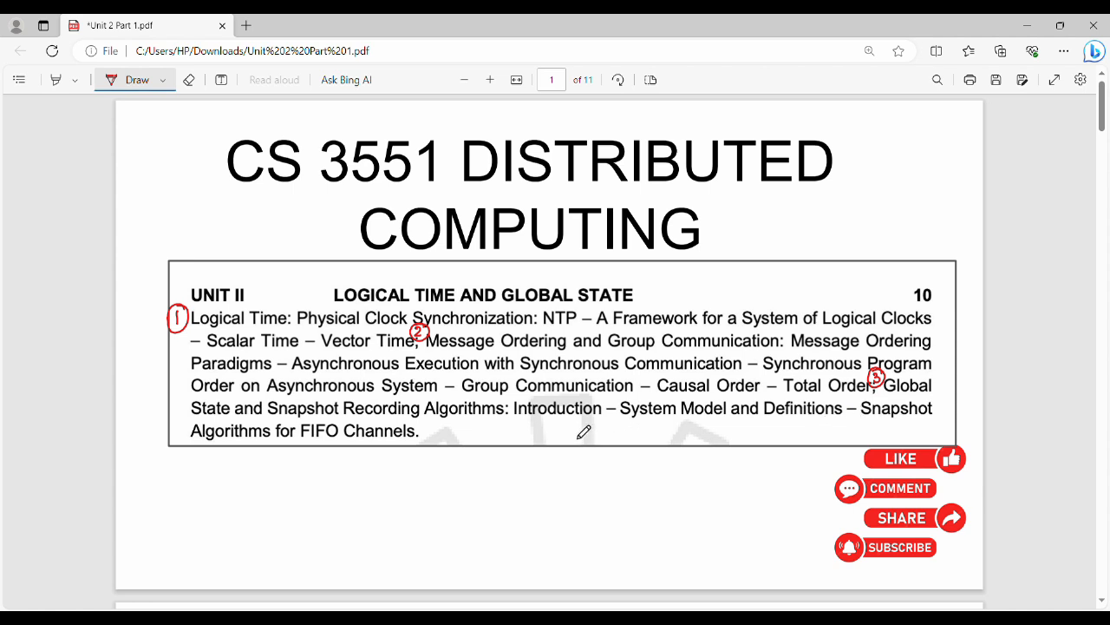